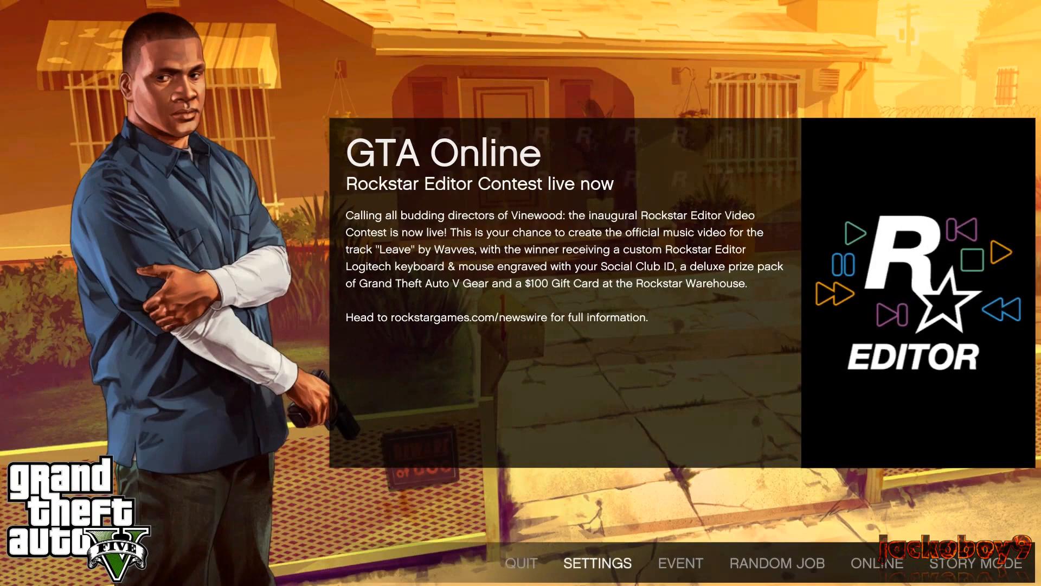
Step: Quit GTA V from the main menu and bring up the Benchmarks folder with CPU-Z and GPU-Z
{"action": "left_click", "coordinate": [595, 563]}
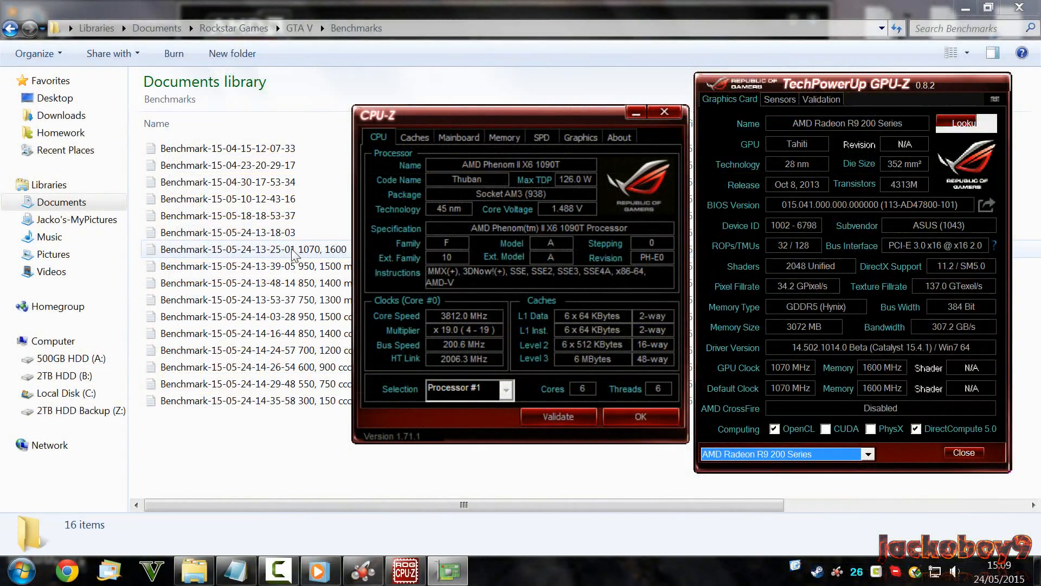
Step: View the 1070, 1600 benchmark results file in Notepad and dismiss the text editing menu
{"action": "double_click", "coordinate": [237, 249]}
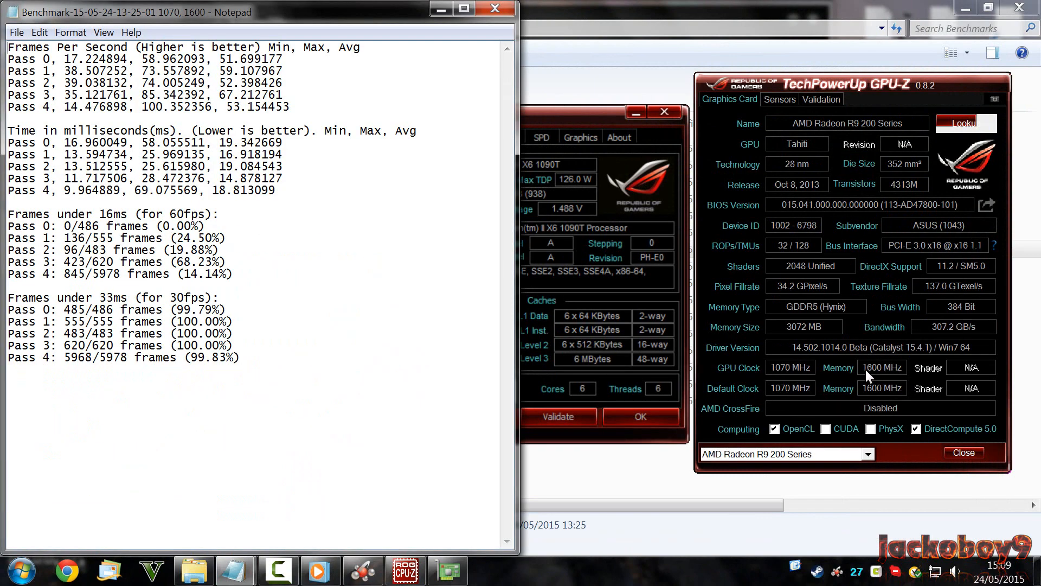
{"action": "right_click", "coordinate": [324, 160]}
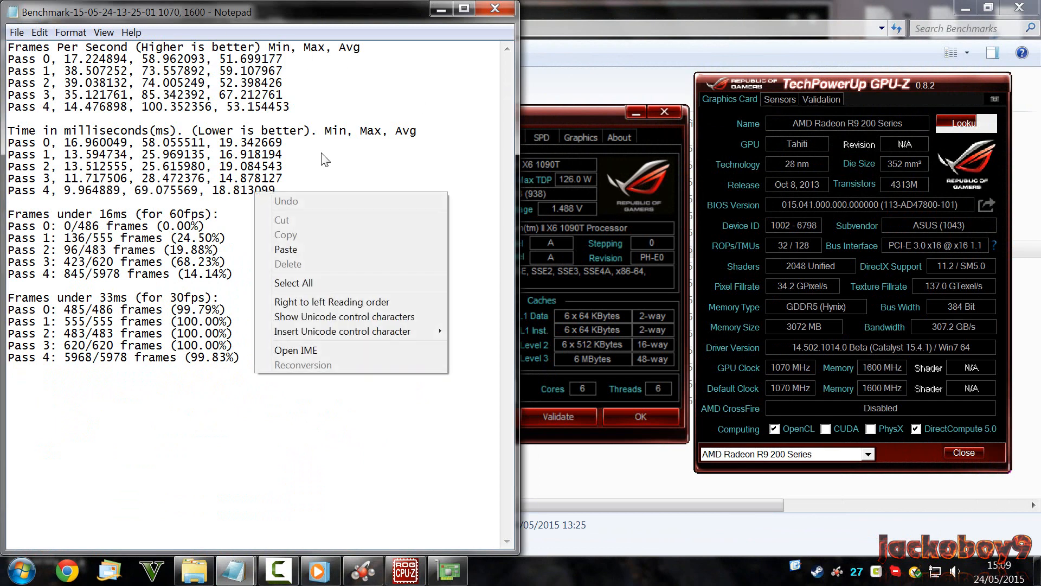
{"action": "left_click", "coordinate": [293, 106]}
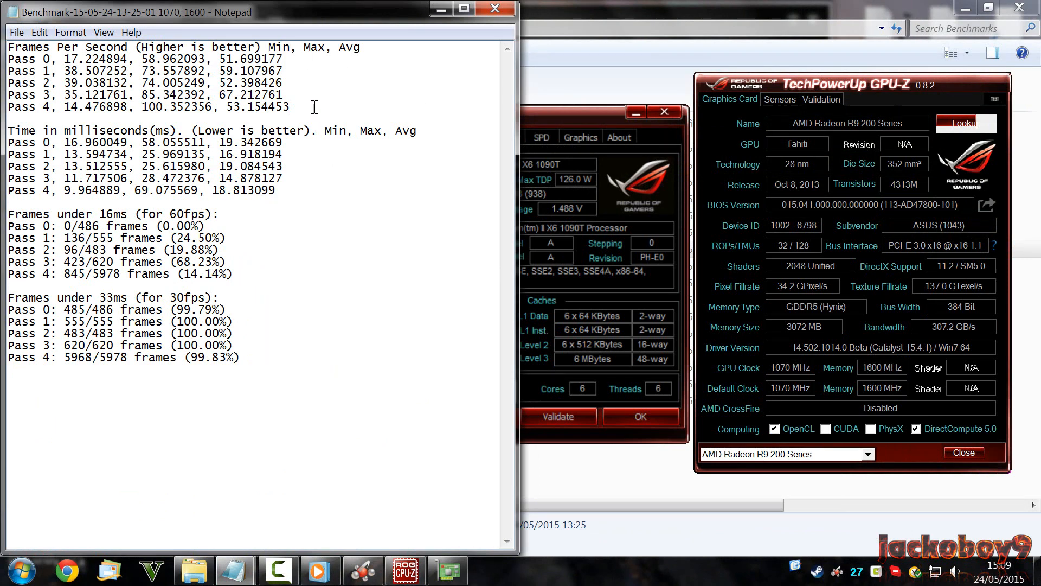
Step: Highlight part of the Pass 1 and Pass 2 frame figures, then clear the selection
{"action": "left_click_drag", "start_coordinate": [7, 47], "coordinate": [288, 108]}
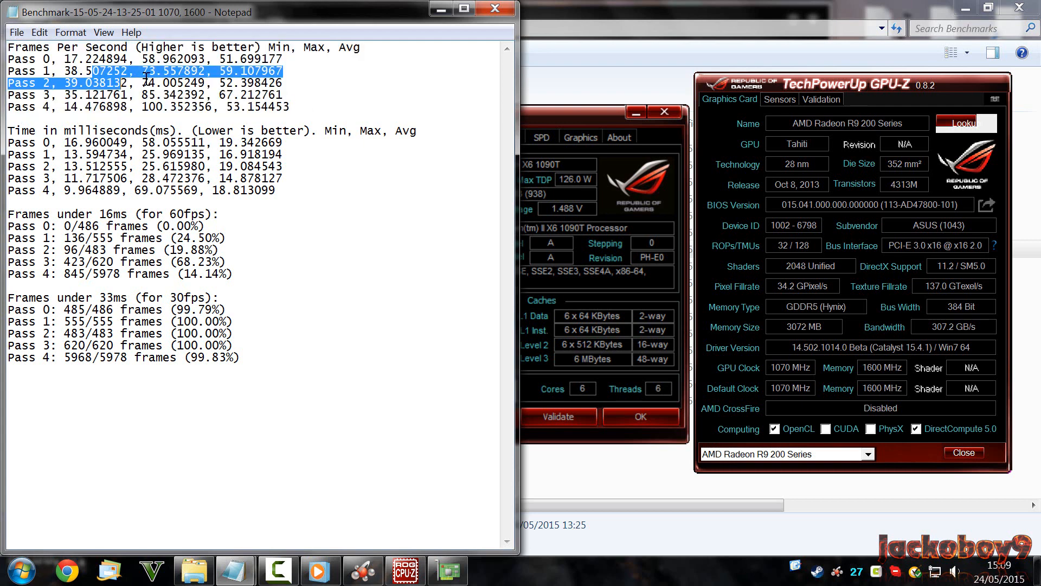
{"action": "left_click", "coordinate": [345, 178]}
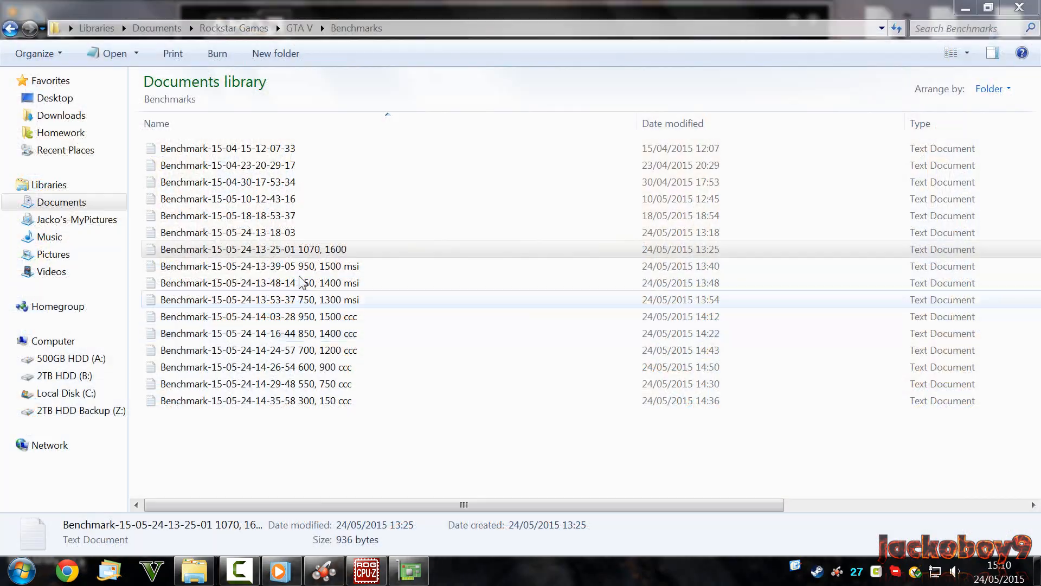
Step: Reopen the 1070, 1600 results and restore the Notepad, CPU-Z and GPU-Z windows
{"action": "double_click", "coordinate": [252, 250]}
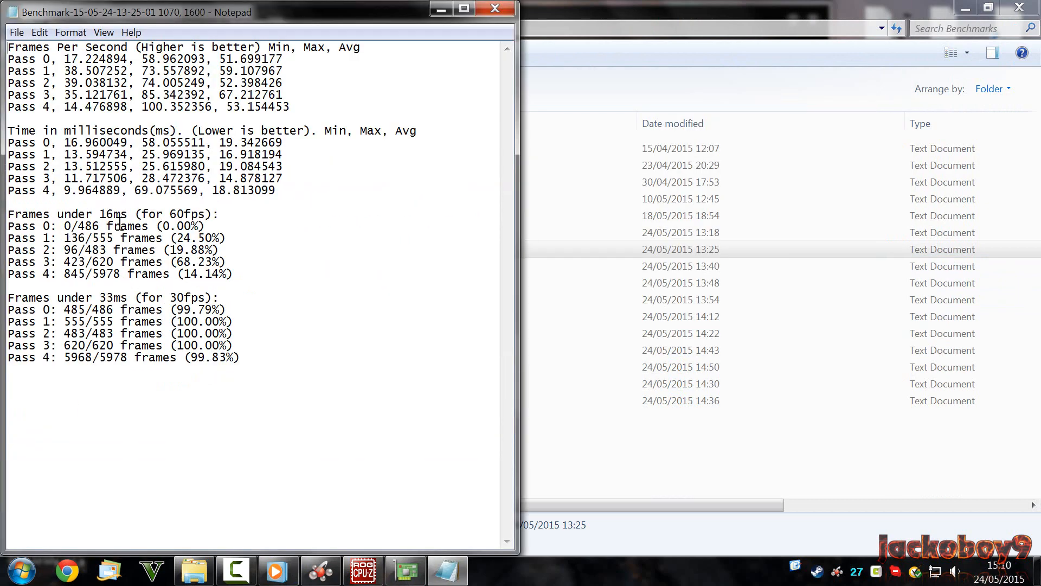
{"action": "mouse_move", "coordinate": [639, 441]}
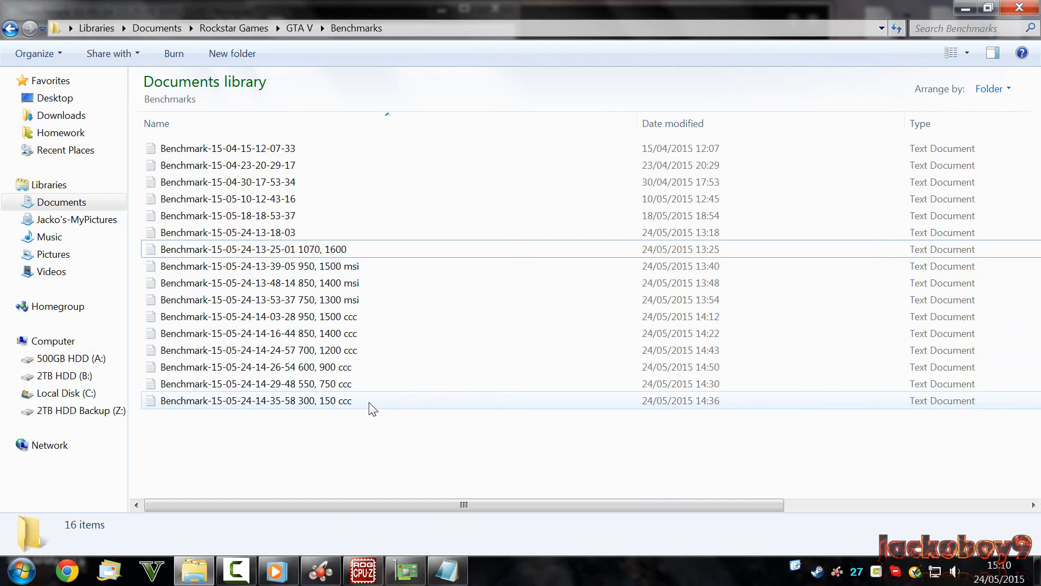
{"action": "left_click", "coordinate": [362, 571]}
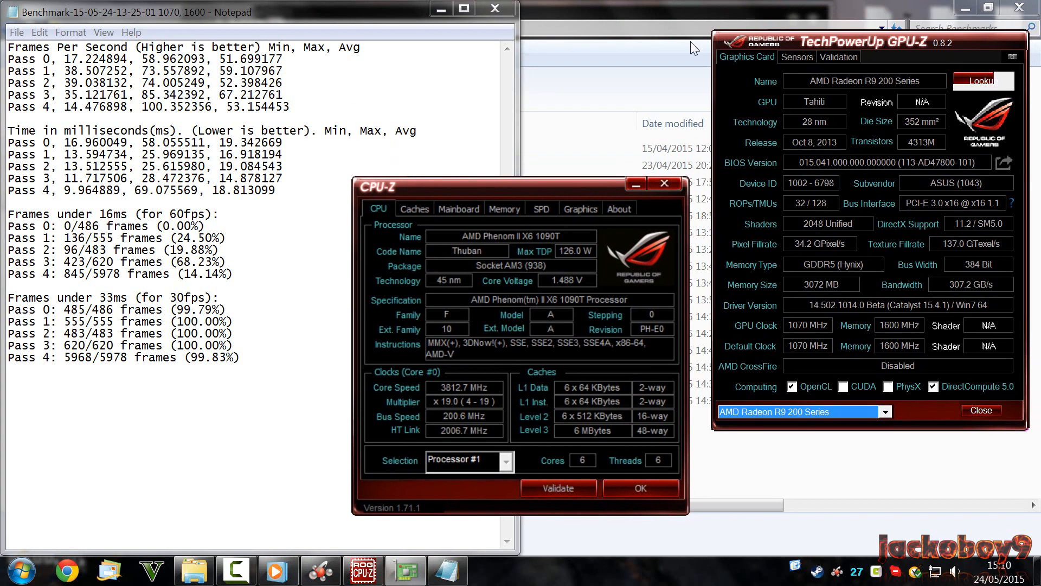
{"action": "mouse_move", "coordinate": [661, 55]}
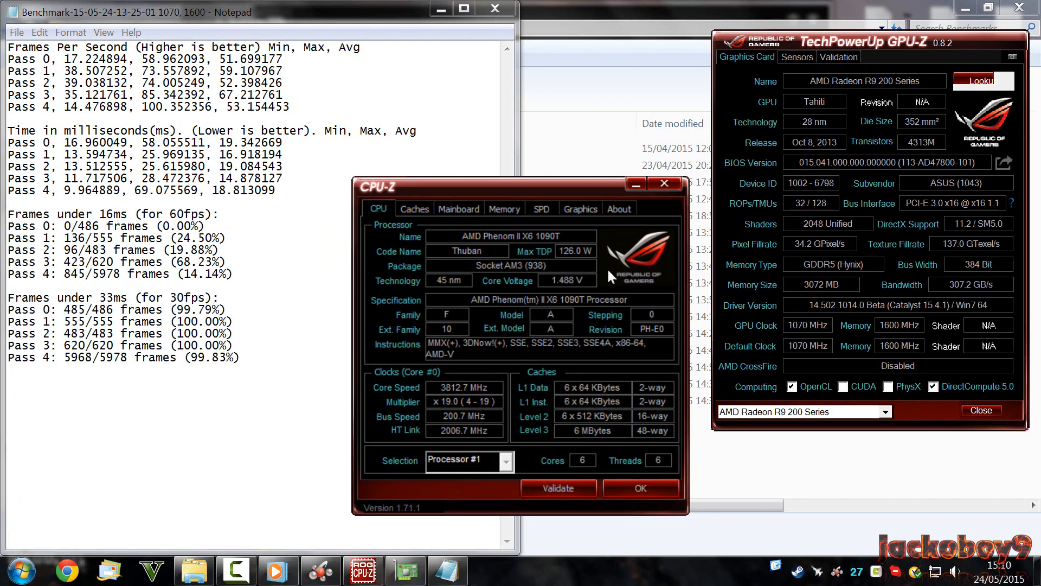
{"action": "mouse_move", "coordinate": [598, 272]}
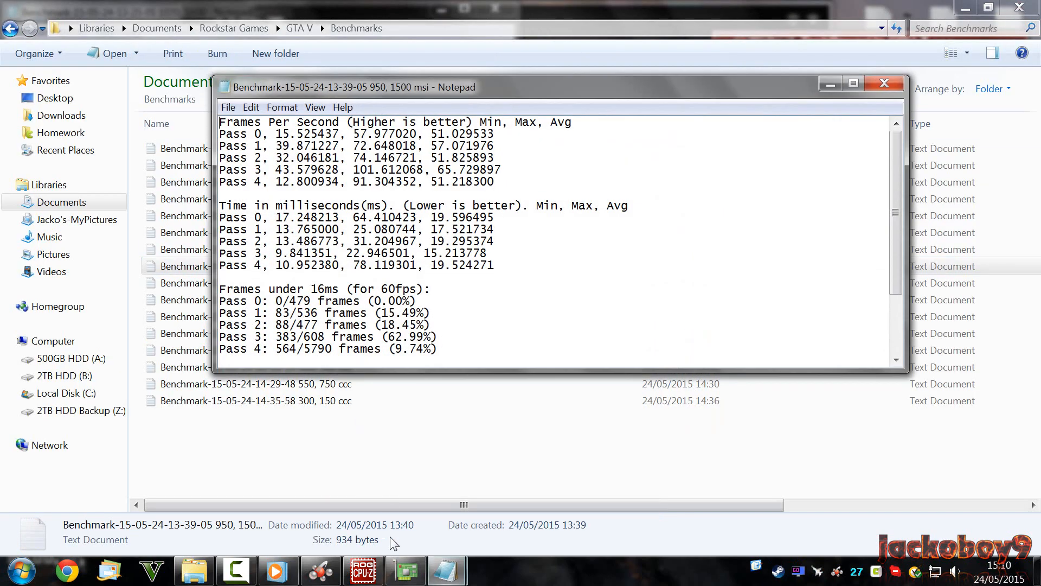
Step: Place the 750, 1300 msi results window beside the 1070, 1600 results
{"action": "left_click", "coordinate": [853, 82]}
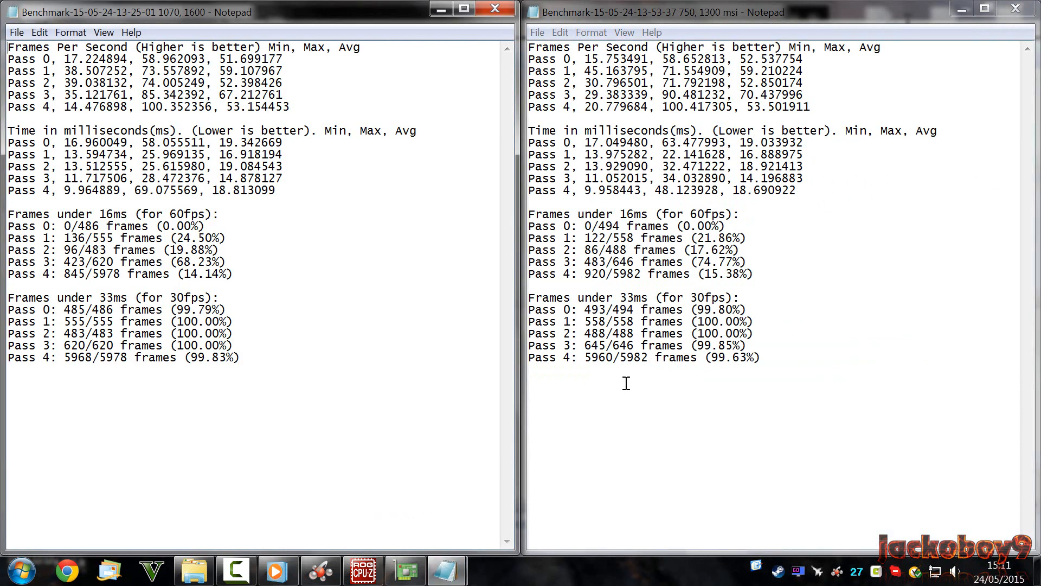
{"action": "mouse_move", "coordinate": [1014, 14]}
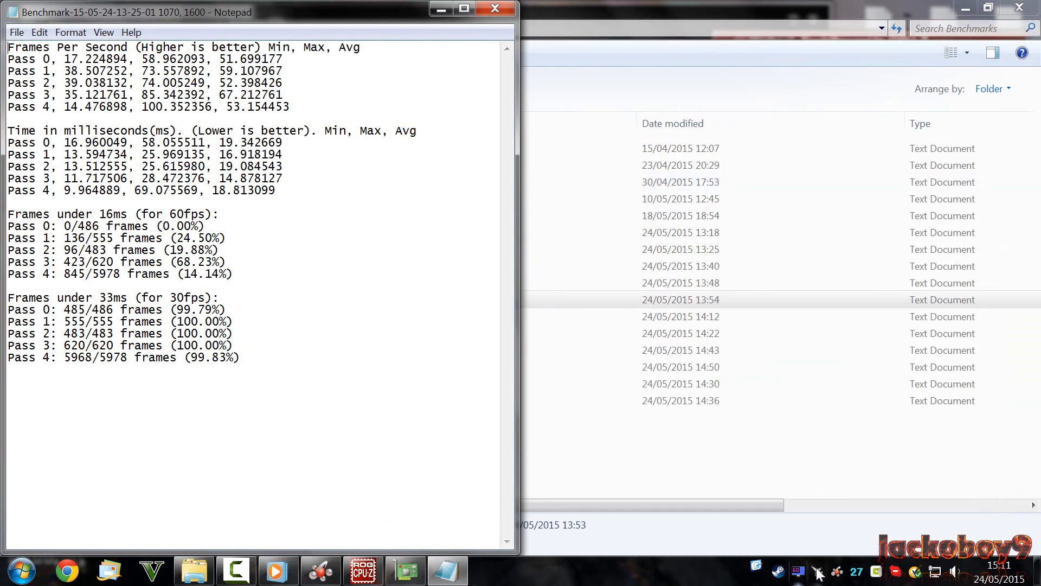
{"action": "mouse_move", "coordinate": [703, 538]}
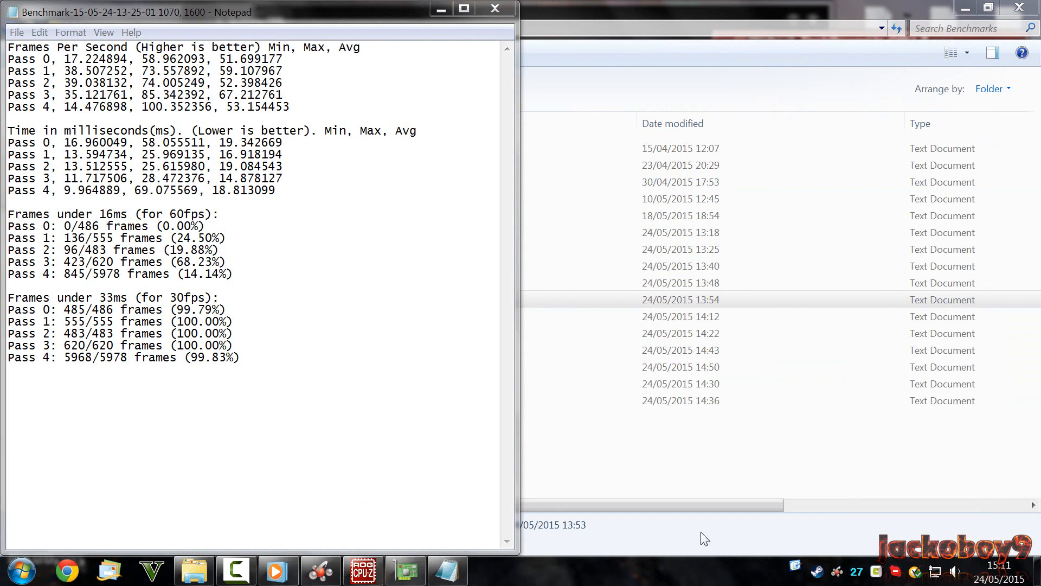
{"action": "mouse_move", "coordinate": [406, 570]}
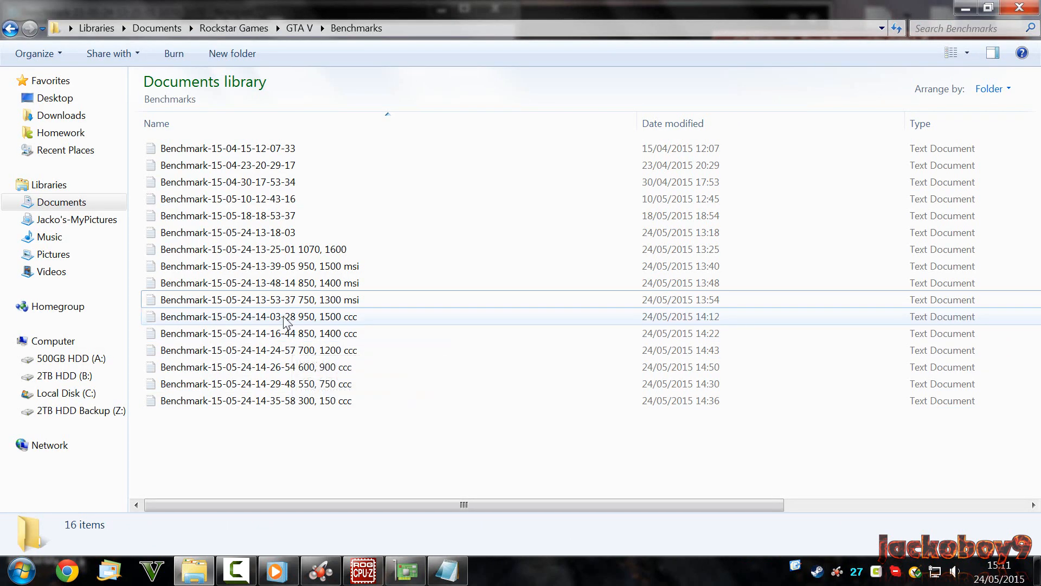
Step: Compare the 950, 1500 ccc results with the baseline, then close the 850, 1400 ccc results
{"action": "double_click", "coordinate": [258, 317]}
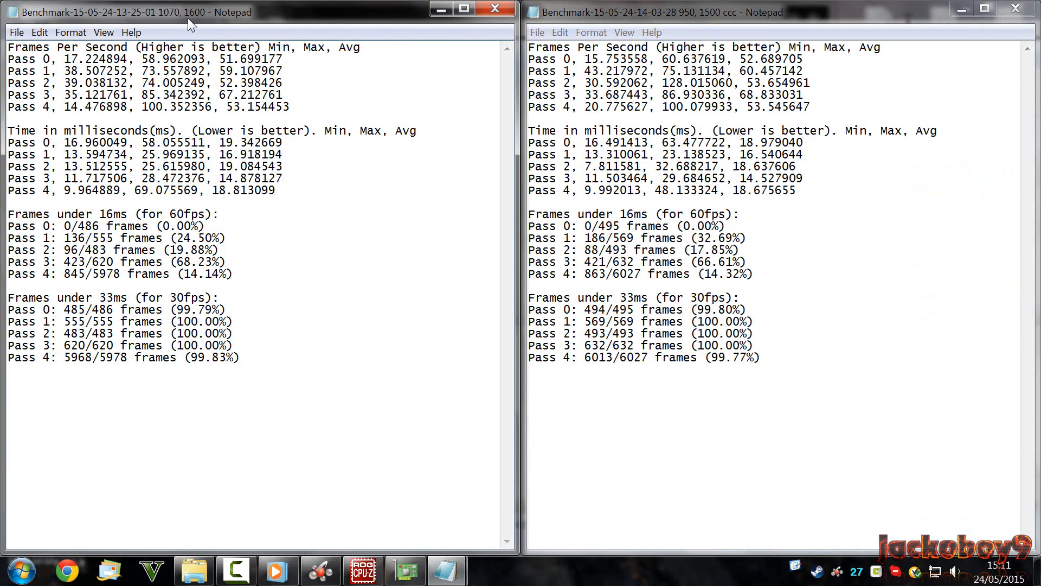
{"action": "mouse_move", "coordinate": [243, 38]}
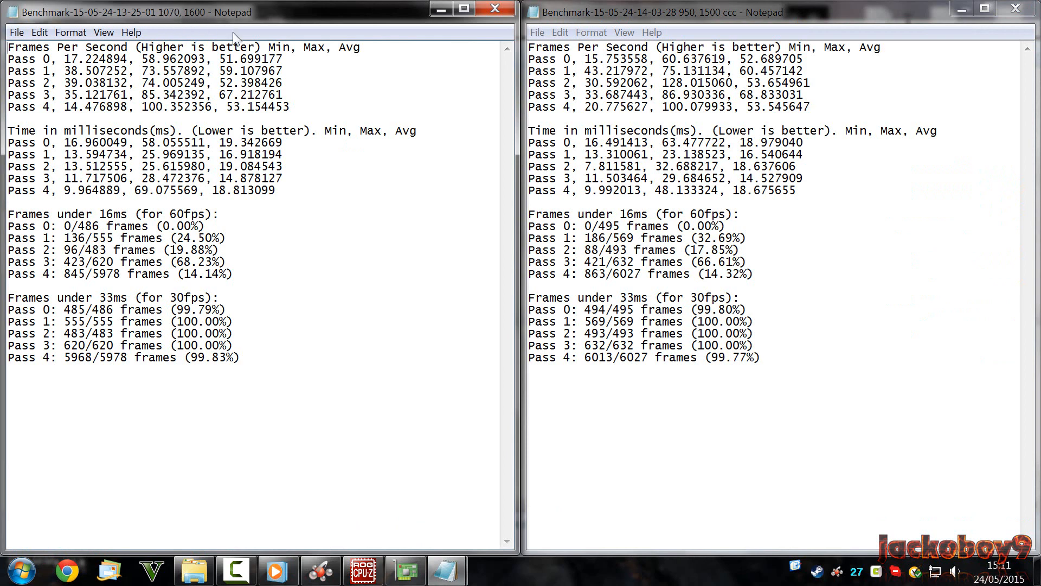
{"action": "mouse_move", "coordinate": [708, 31]}
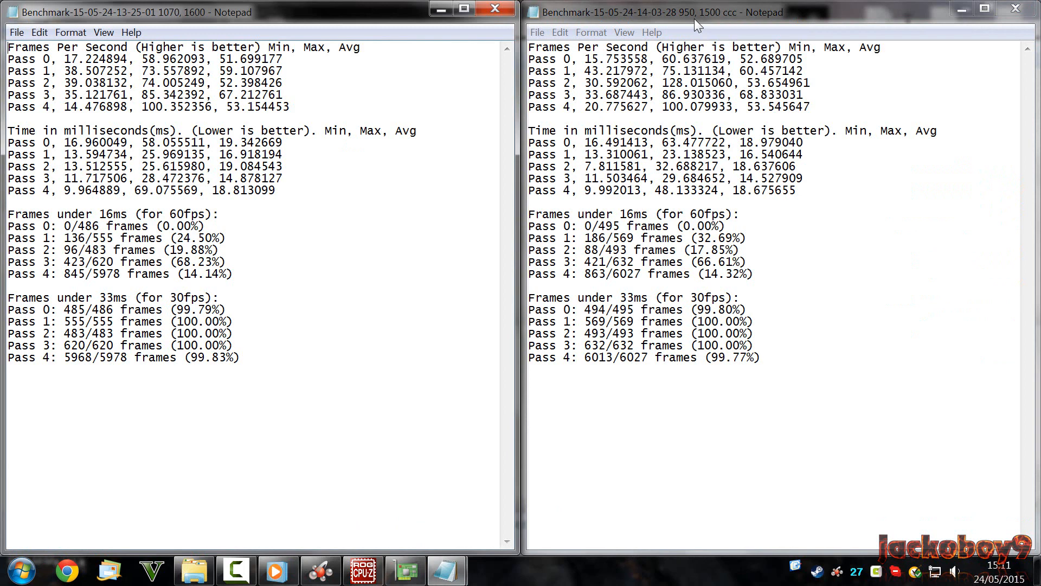
{"action": "mouse_move", "coordinate": [685, 27]}
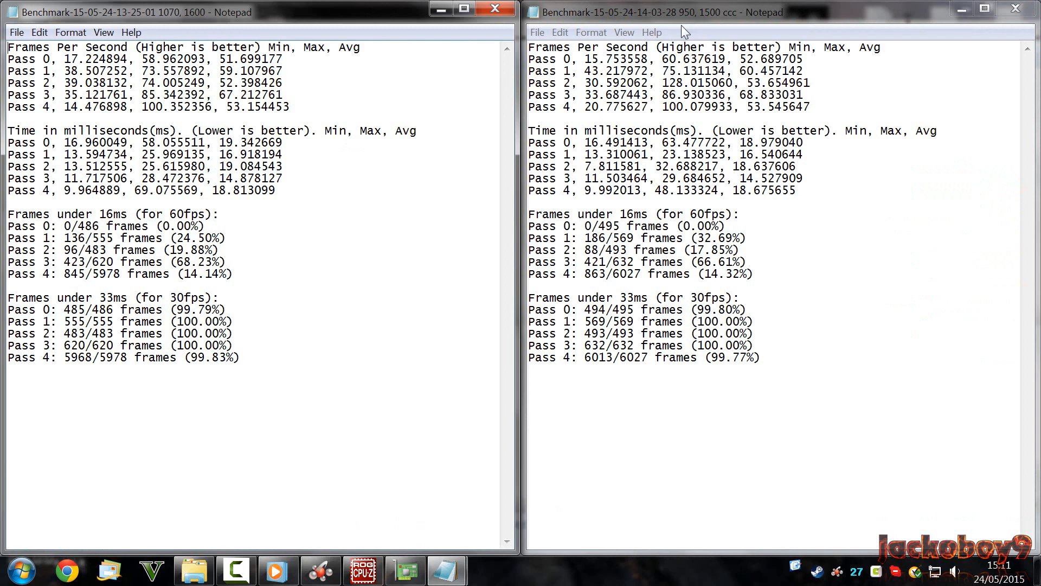
{"action": "mouse_move", "coordinate": [690, 26]}
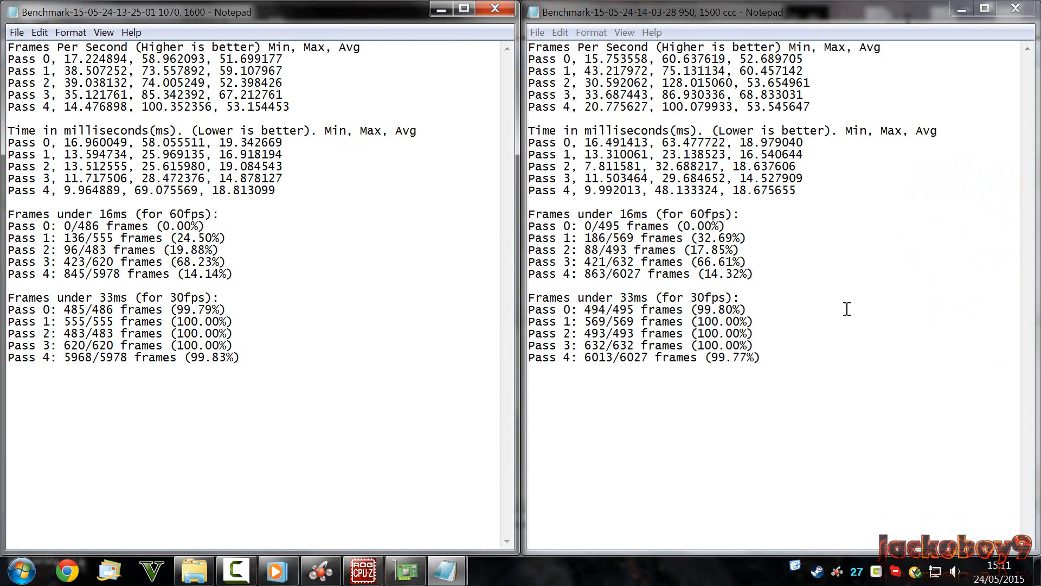
{"action": "mouse_move", "coordinate": [715, 85]}
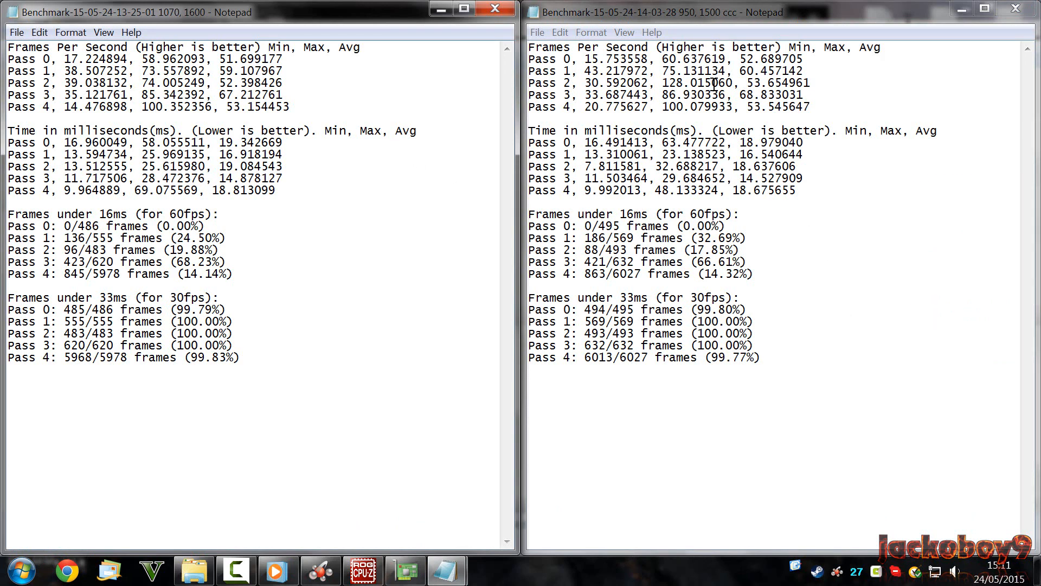
{"action": "mouse_move", "coordinate": [683, 25]}
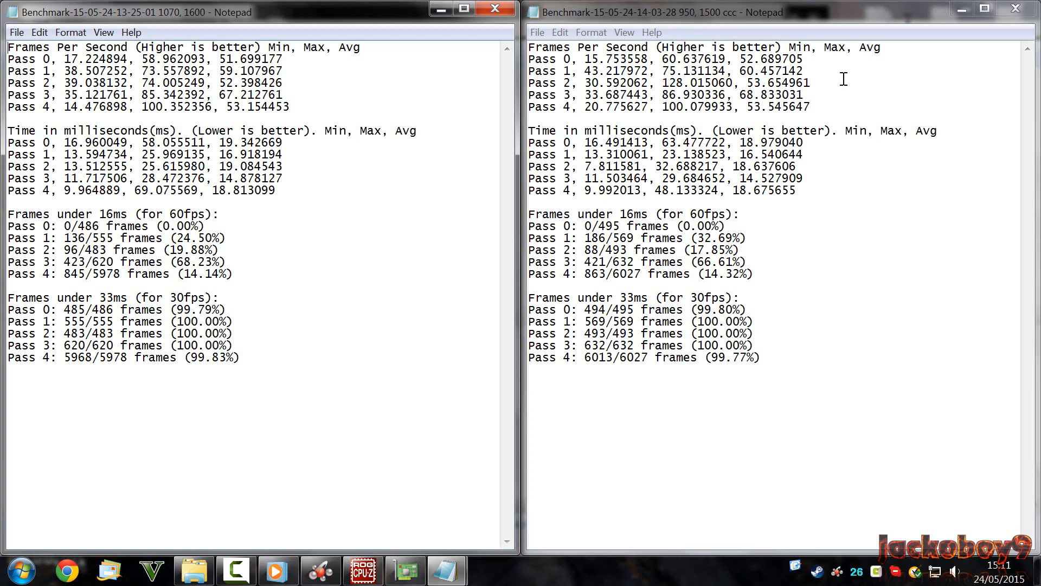
{"action": "mouse_move", "coordinate": [715, 15]}
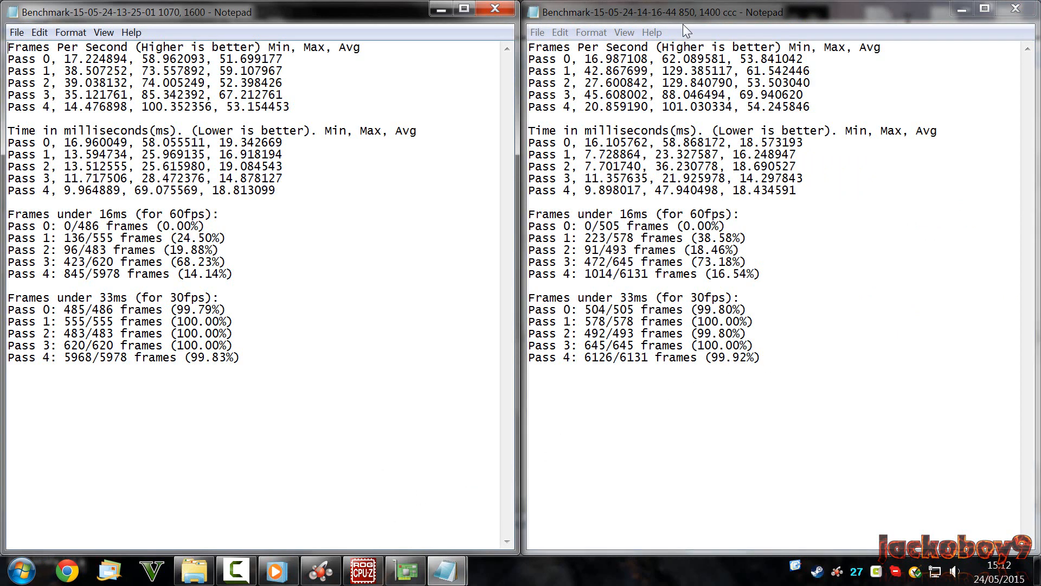
{"action": "mouse_move", "coordinate": [705, 24]}
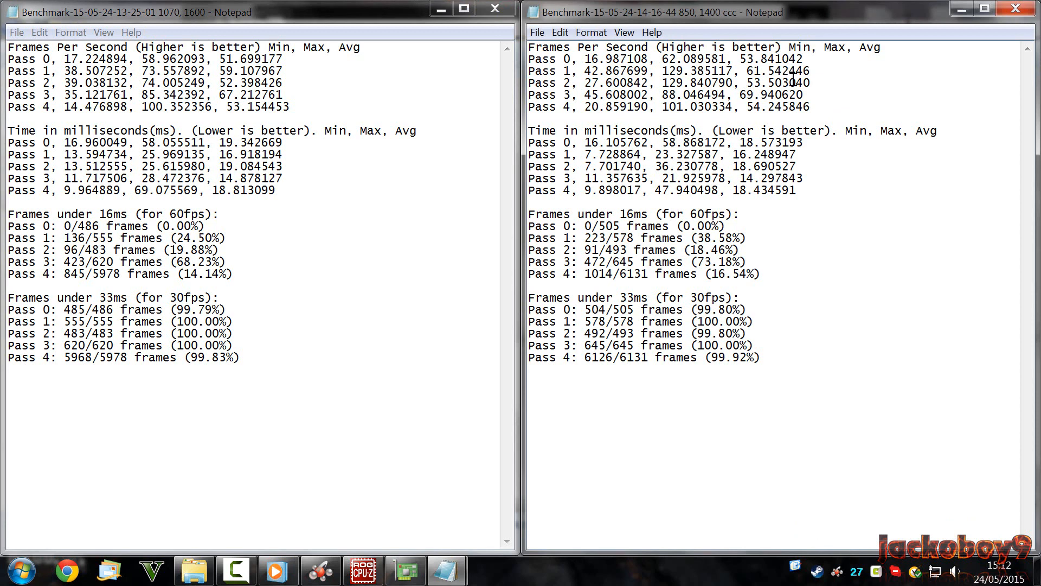
{"action": "mouse_move", "coordinate": [1016, 13]}
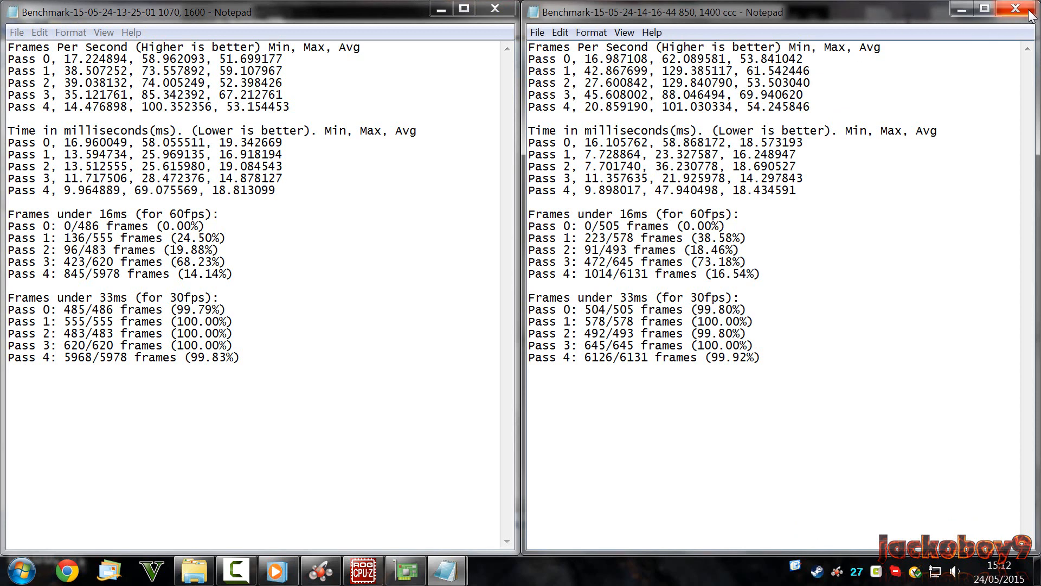
{"action": "mouse_move", "coordinate": [1015, 14]}
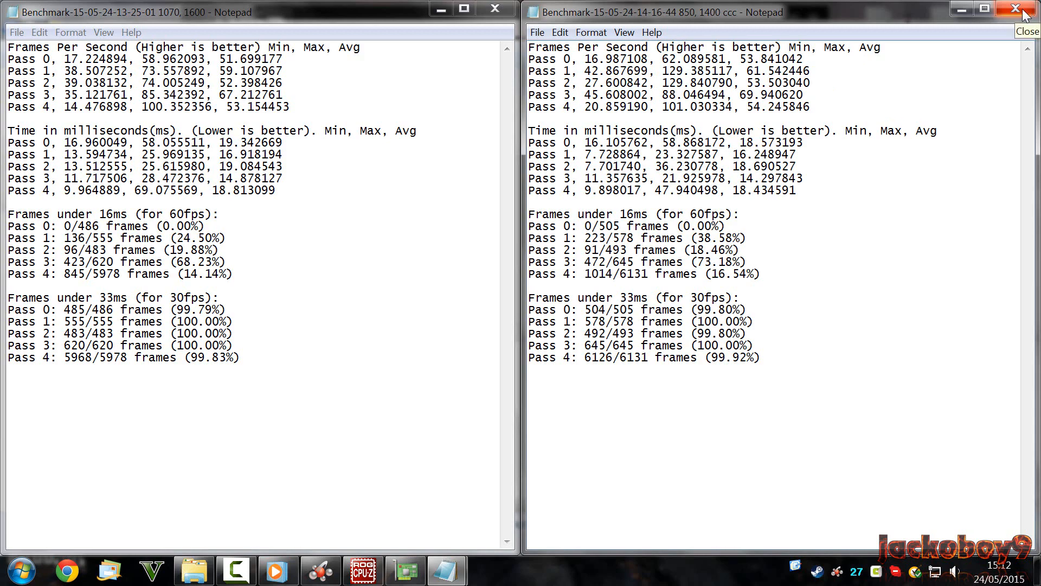
{"action": "left_click", "coordinate": [1015, 9]}
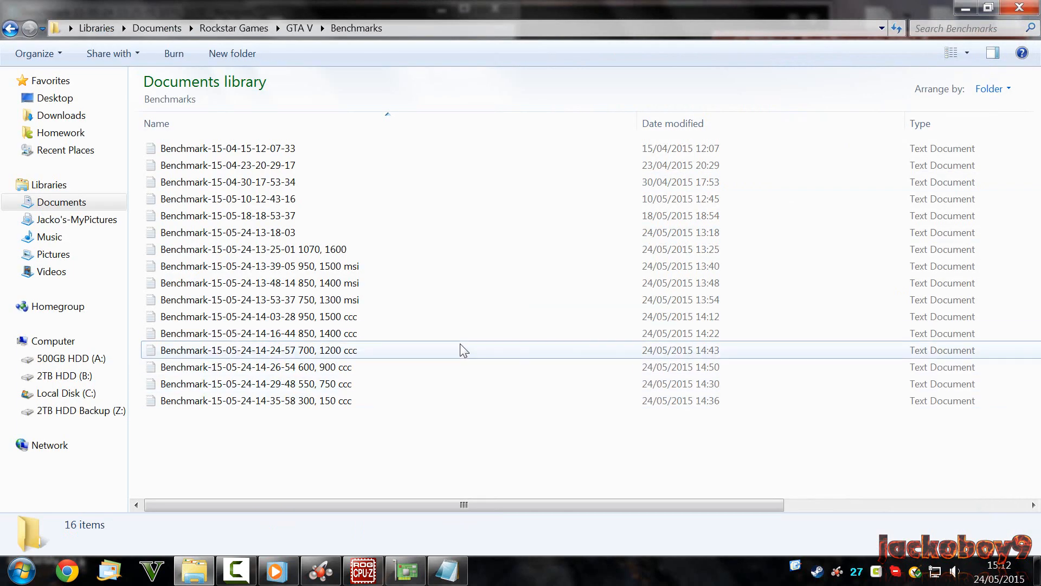
{"action": "double_click", "coordinate": [258, 351]}
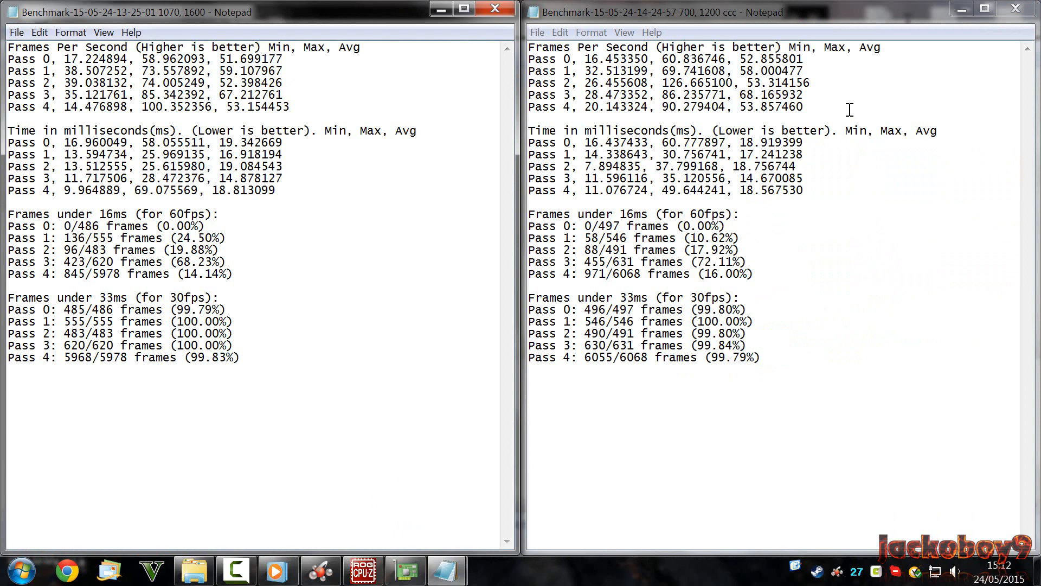
{"action": "mouse_move", "coordinate": [862, 96]}
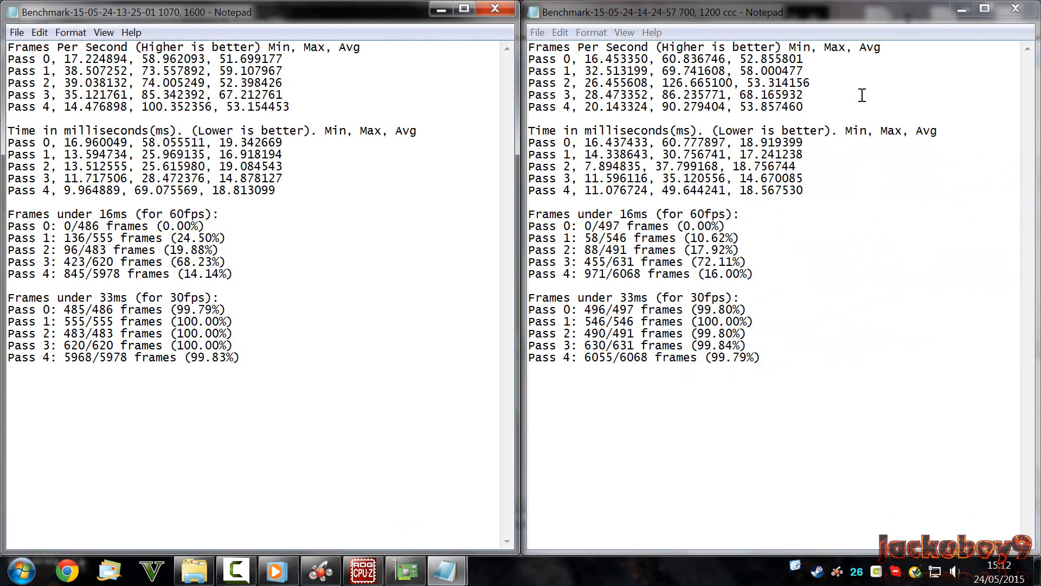
{"action": "mouse_move", "coordinate": [695, 26]}
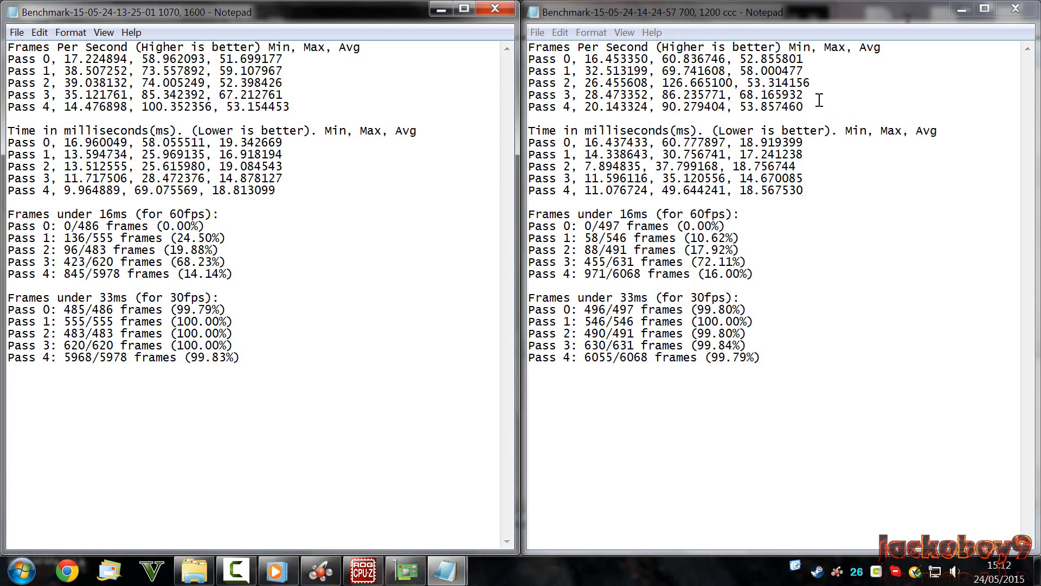
{"action": "mouse_move", "coordinate": [710, 15]}
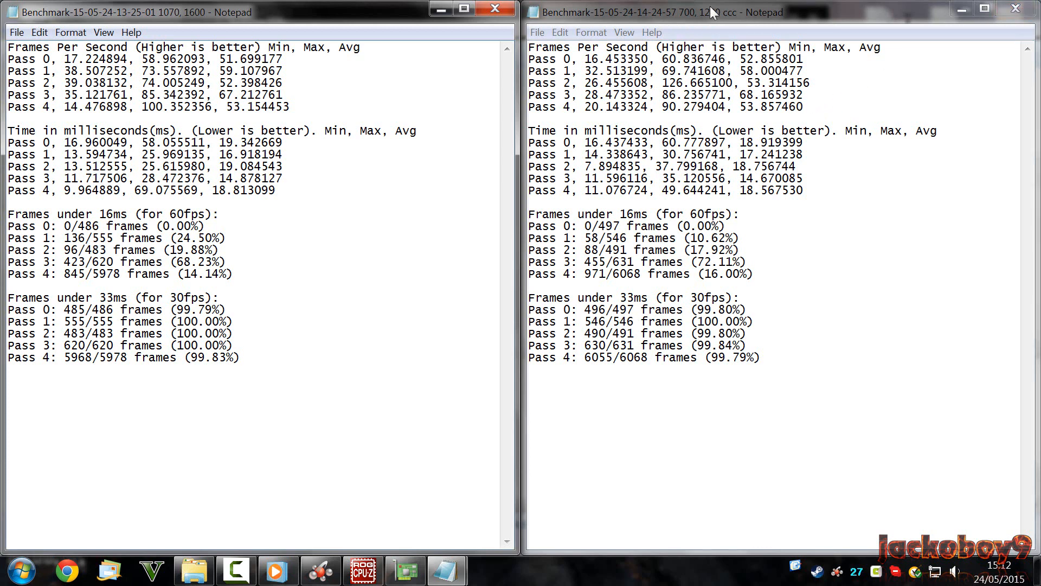
{"action": "mouse_move", "coordinate": [701, 26]}
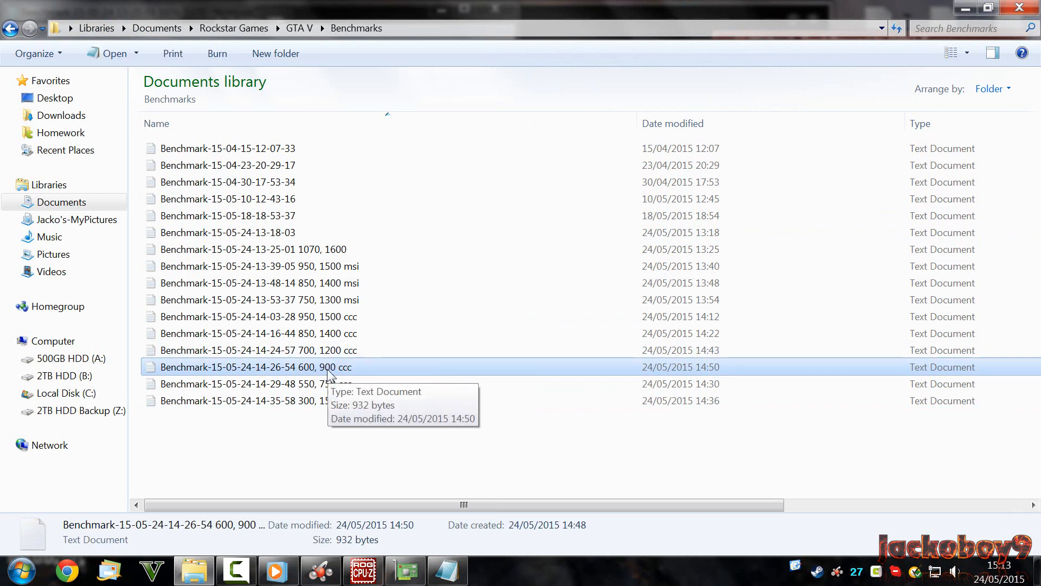
Step: Show the 600, 900 ccc benchmark results beside the 1070, 1600 baseline
{"action": "double_click", "coordinate": [256, 367]}
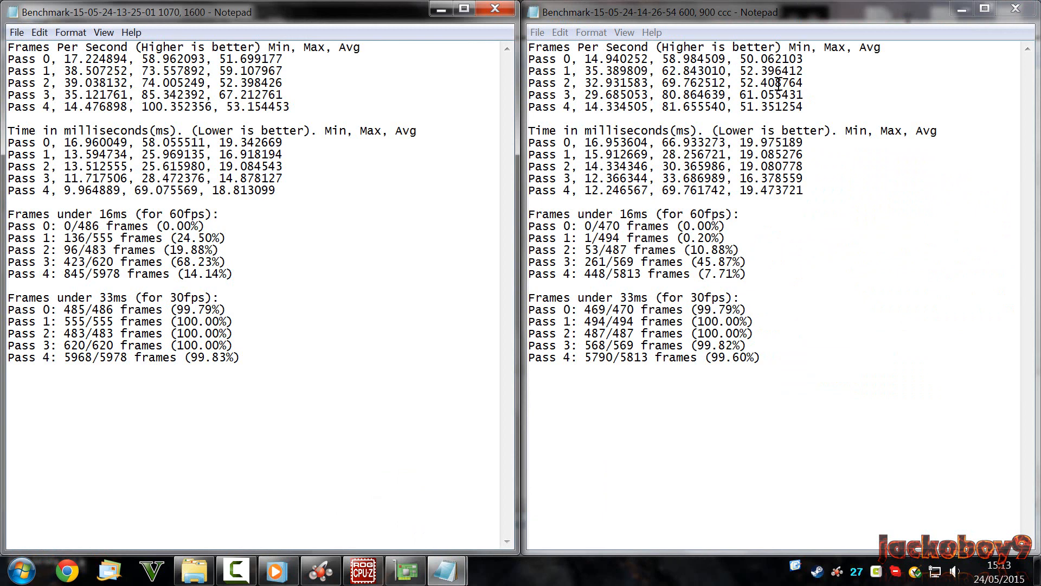
{"action": "mouse_move", "coordinate": [775, 97]}
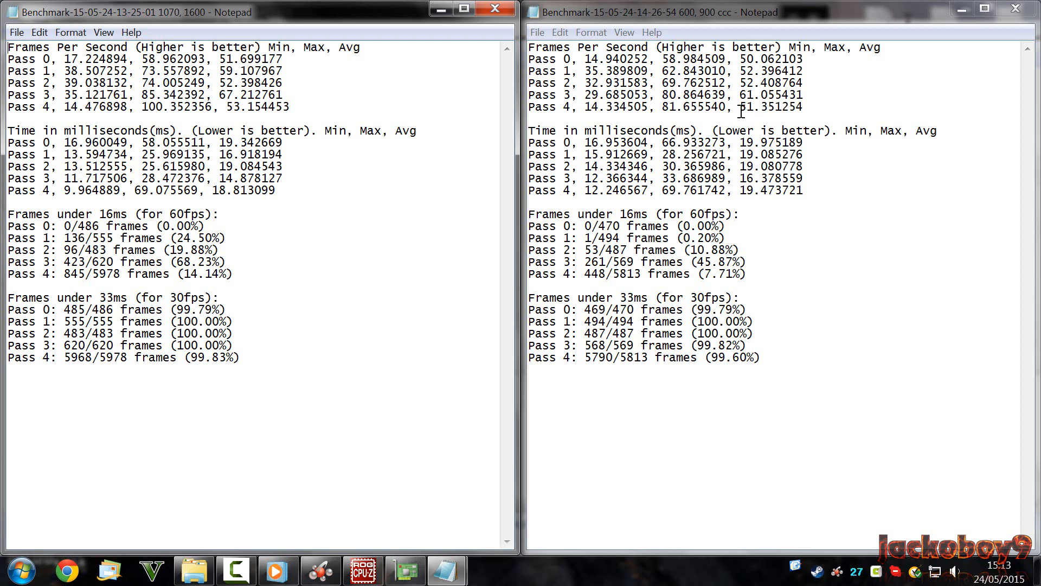
{"action": "mouse_move", "coordinate": [814, 130]}
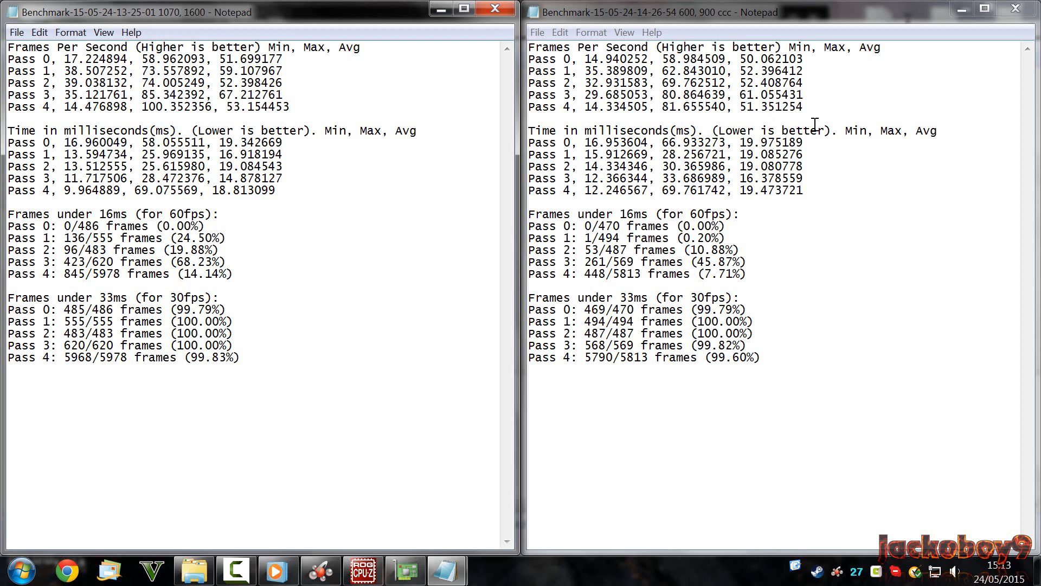
{"action": "mouse_move", "coordinate": [685, 19]}
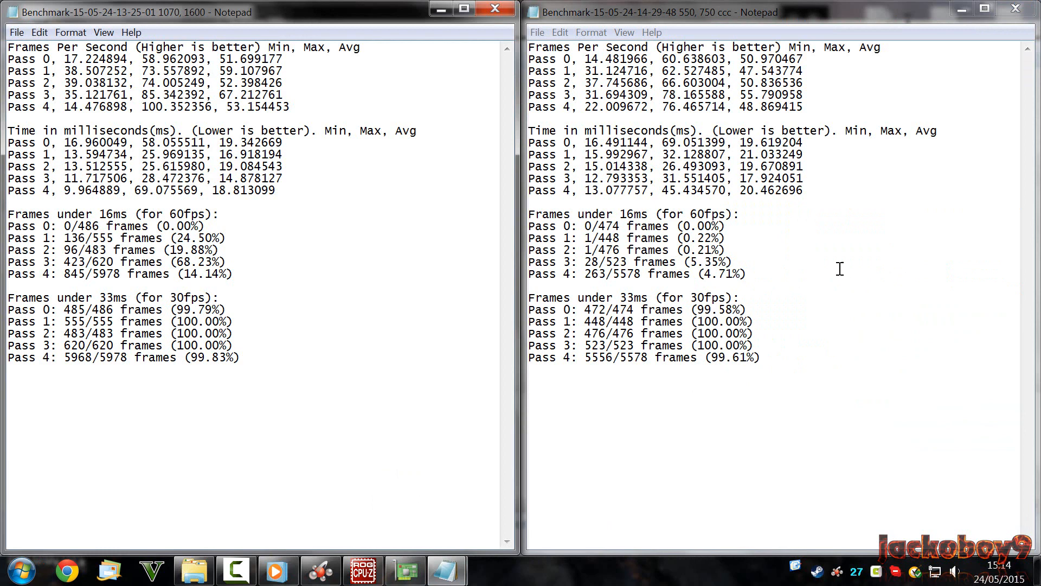
{"action": "mouse_move", "coordinate": [818, 63]}
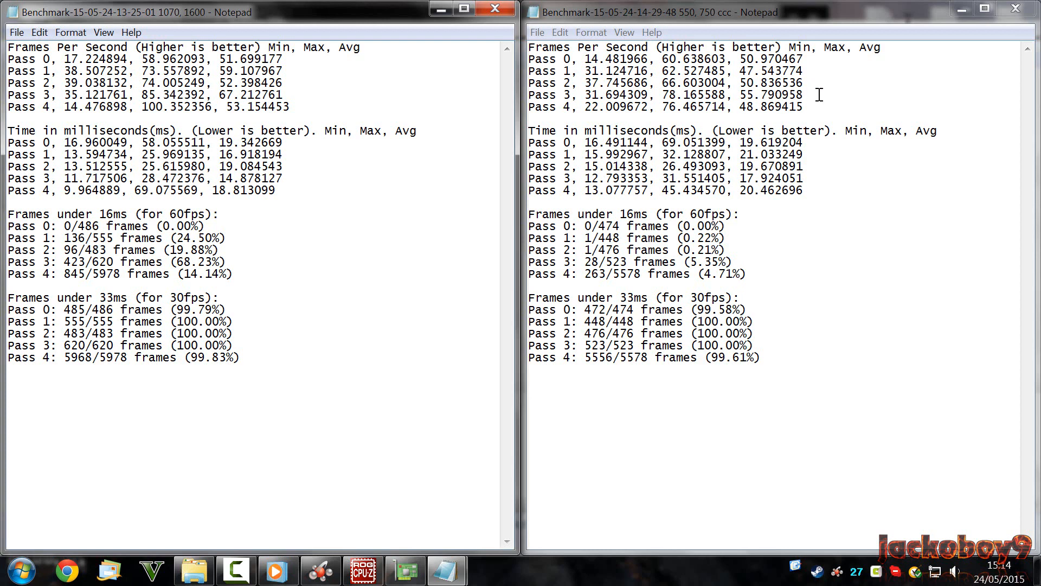
Step: Place the 550, 750 ccc results window next to the 1070, 1600 baseline
{"action": "left_click", "coordinate": [805, 107]}
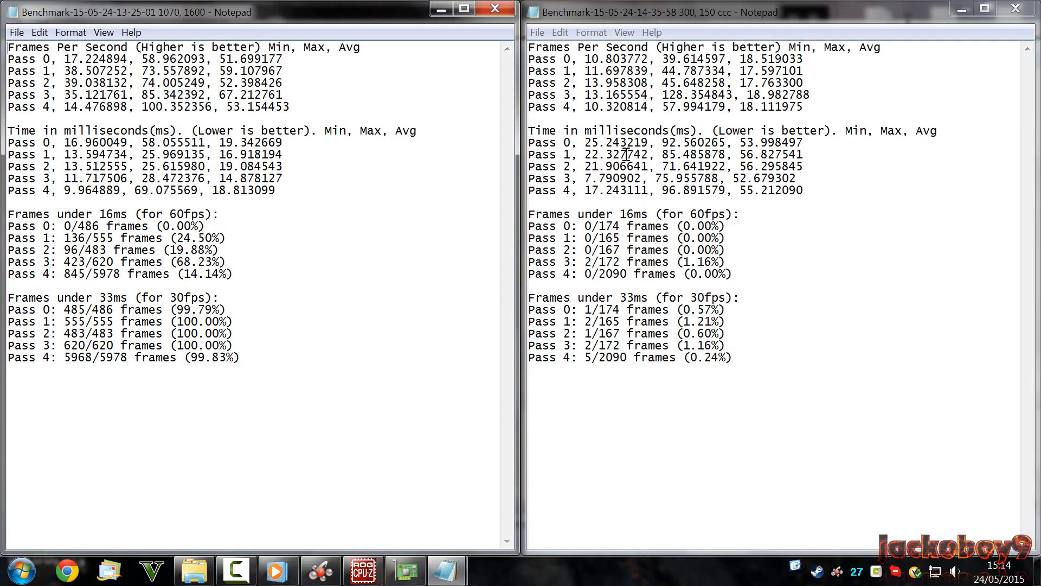
{"action": "mouse_move", "coordinate": [696, 30]}
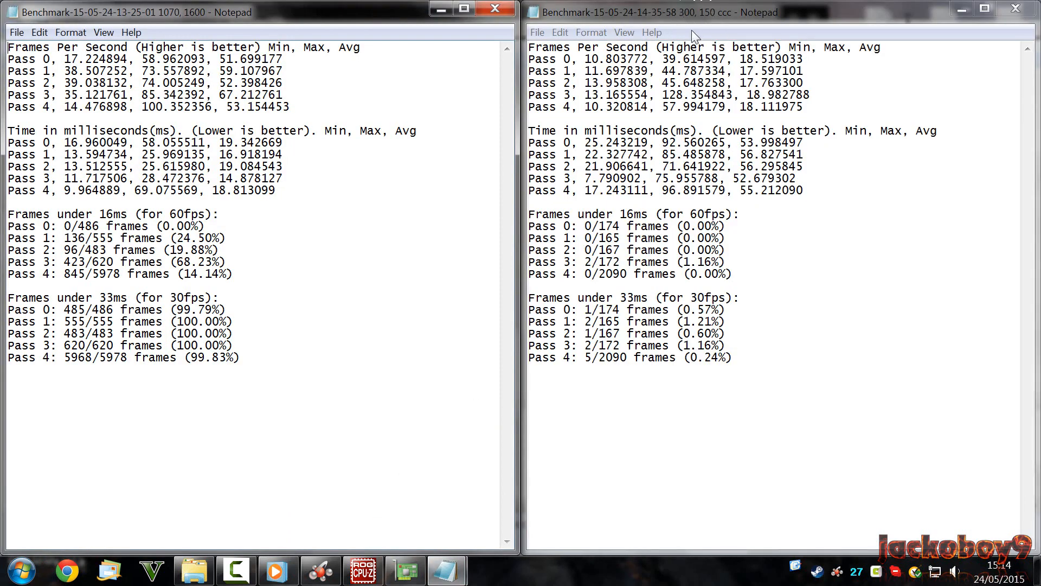
{"action": "mouse_move", "coordinate": [711, 17]}
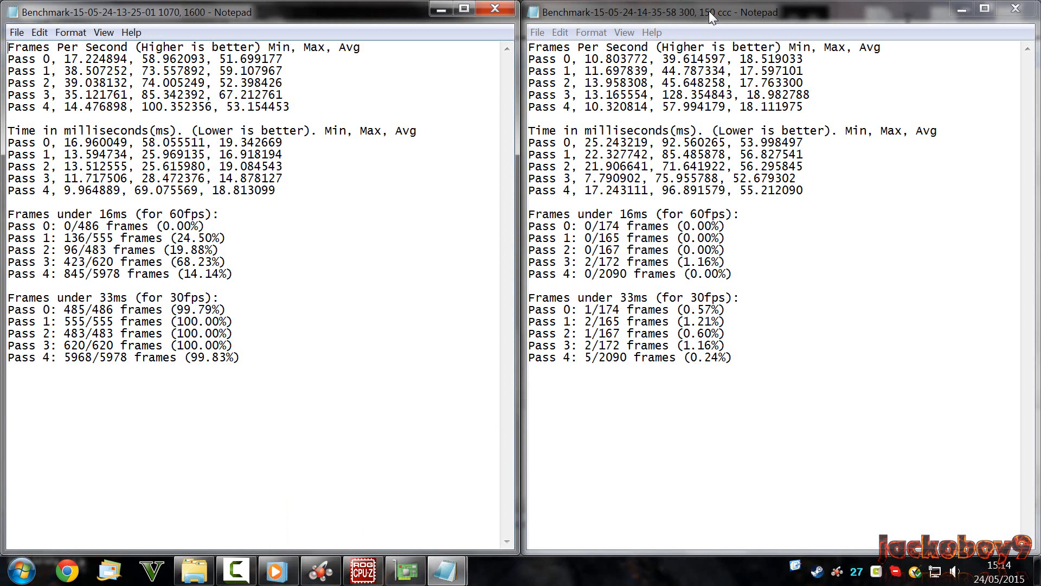
{"action": "mouse_move", "coordinate": [702, 34]}
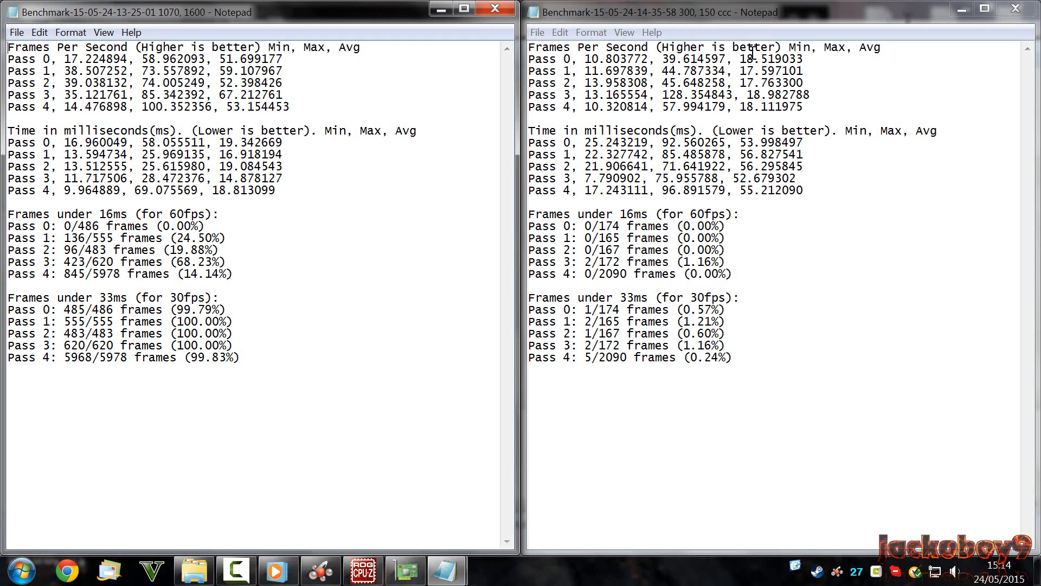
{"action": "mouse_move", "coordinate": [762, 70]}
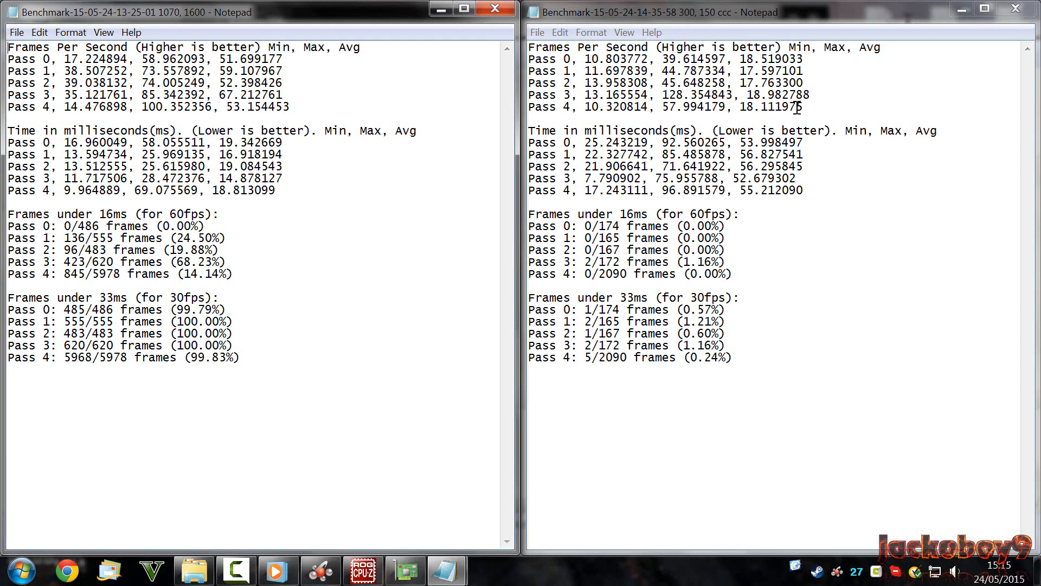
{"action": "mouse_move", "coordinate": [911, 130]}
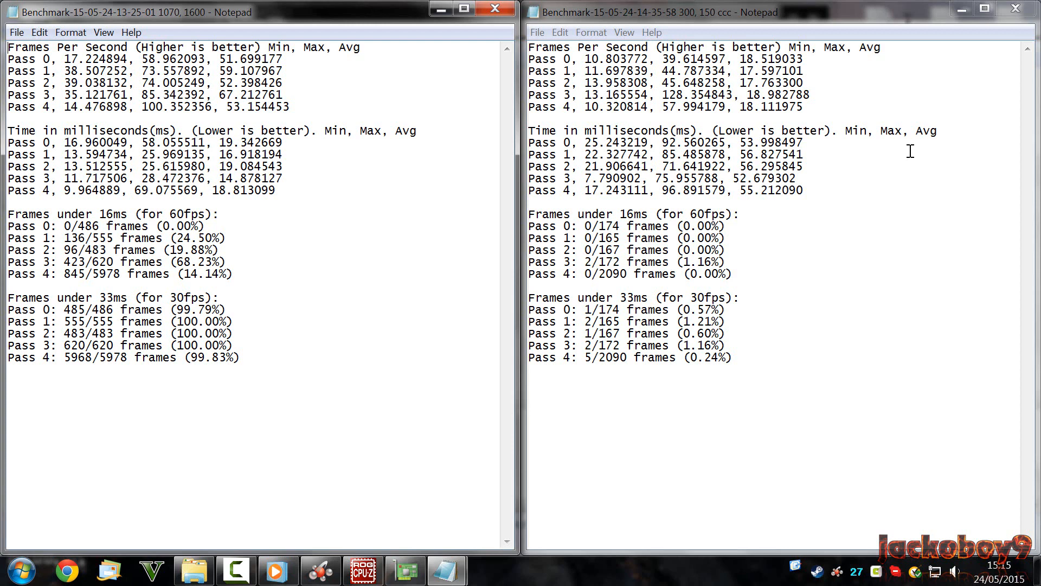
{"action": "mouse_move", "coordinate": [841, 106]}
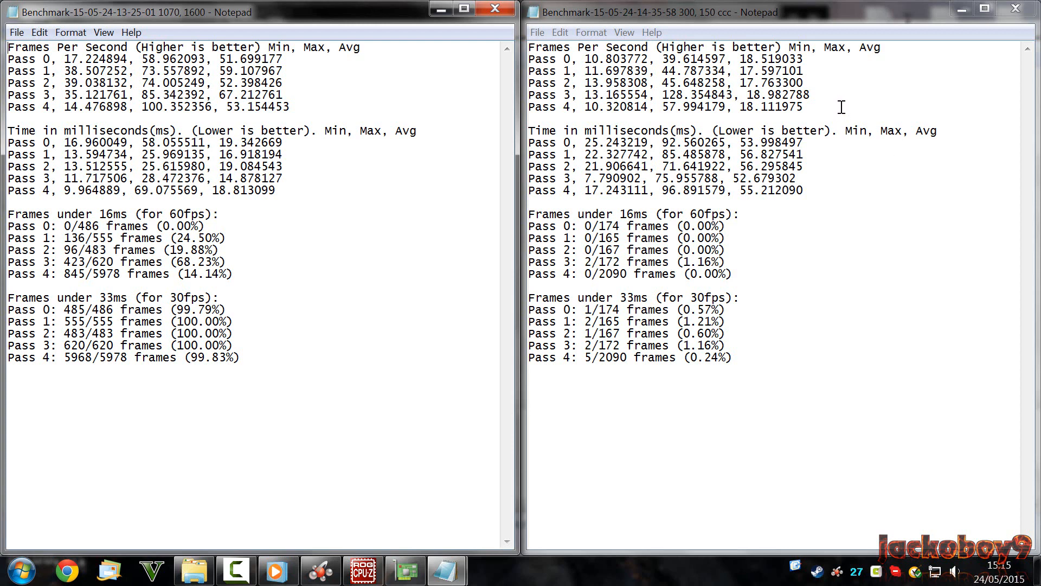
{"action": "mouse_move", "coordinate": [785, 323]}
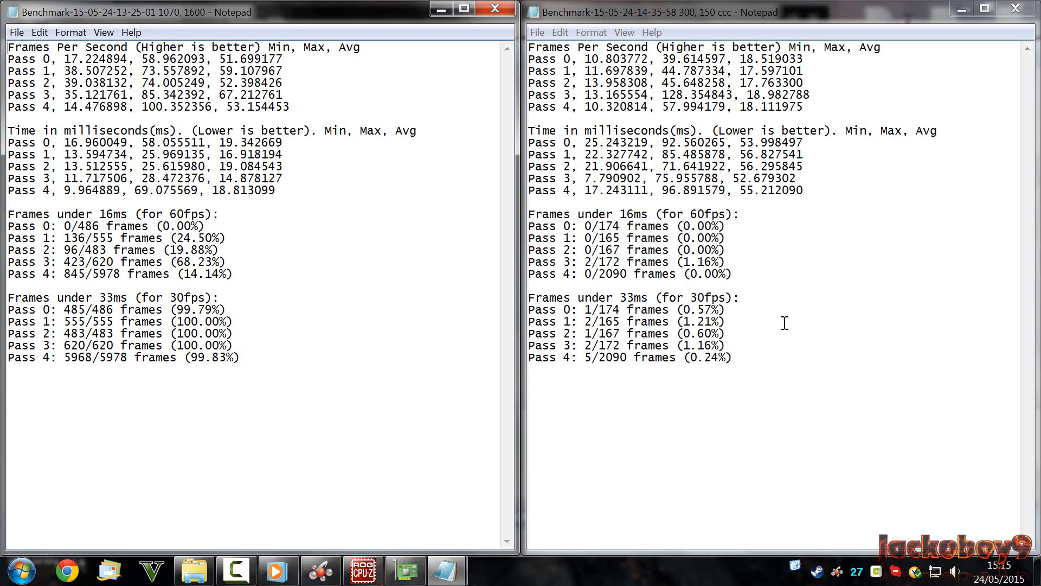
{"action": "mouse_move", "coordinate": [1017, 9]}
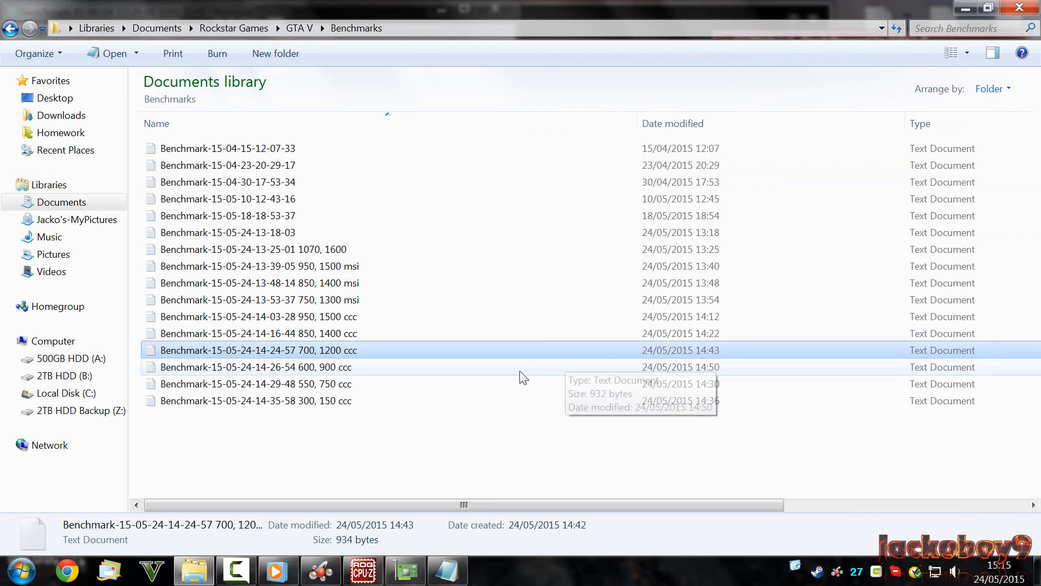
{"action": "double_click", "coordinate": [232, 367]}
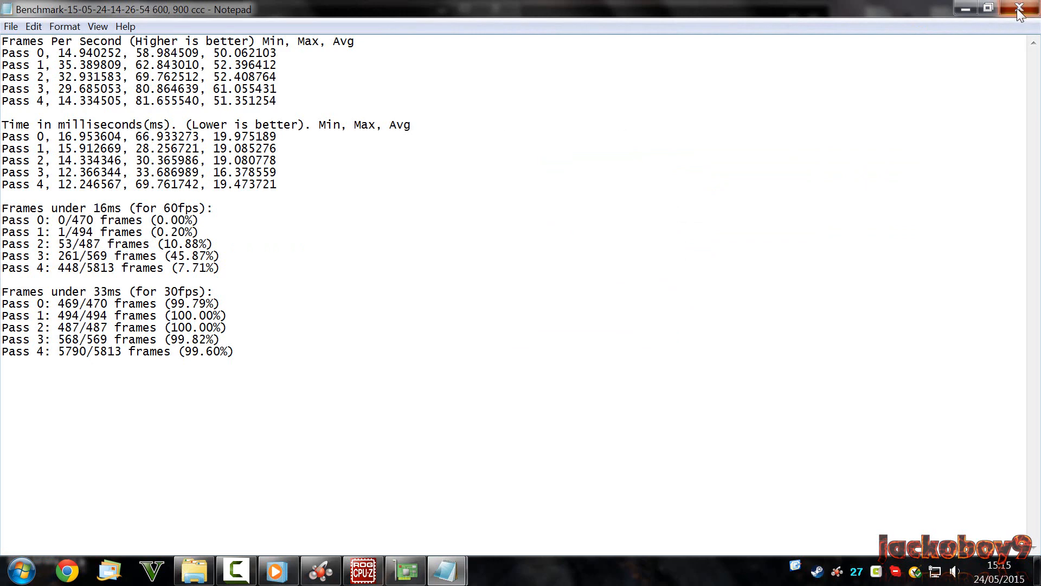
{"action": "left_click", "coordinate": [1018, 9]}
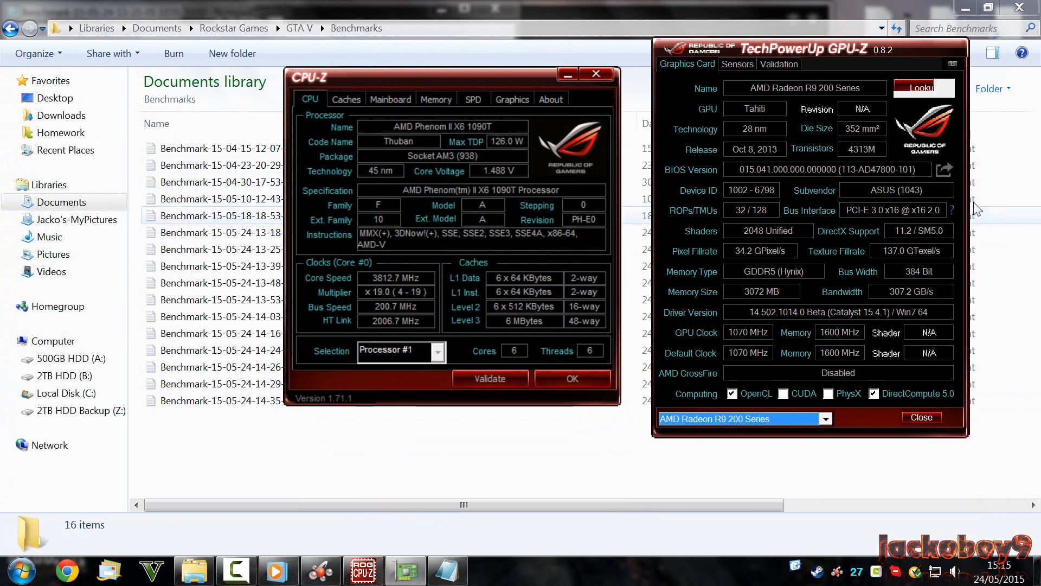
{"action": "mouse_move", "coordinate": [918, 190]}
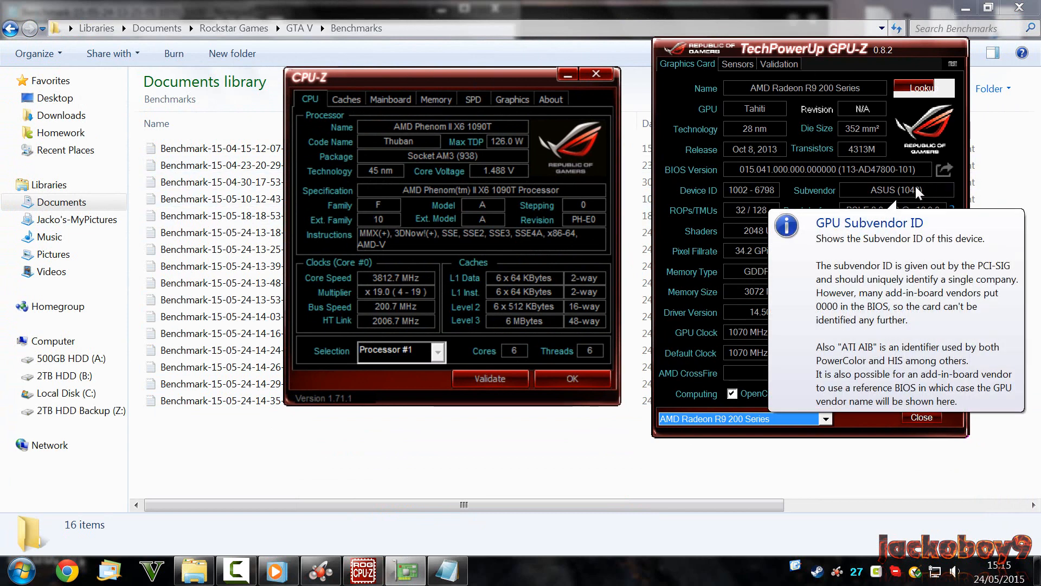